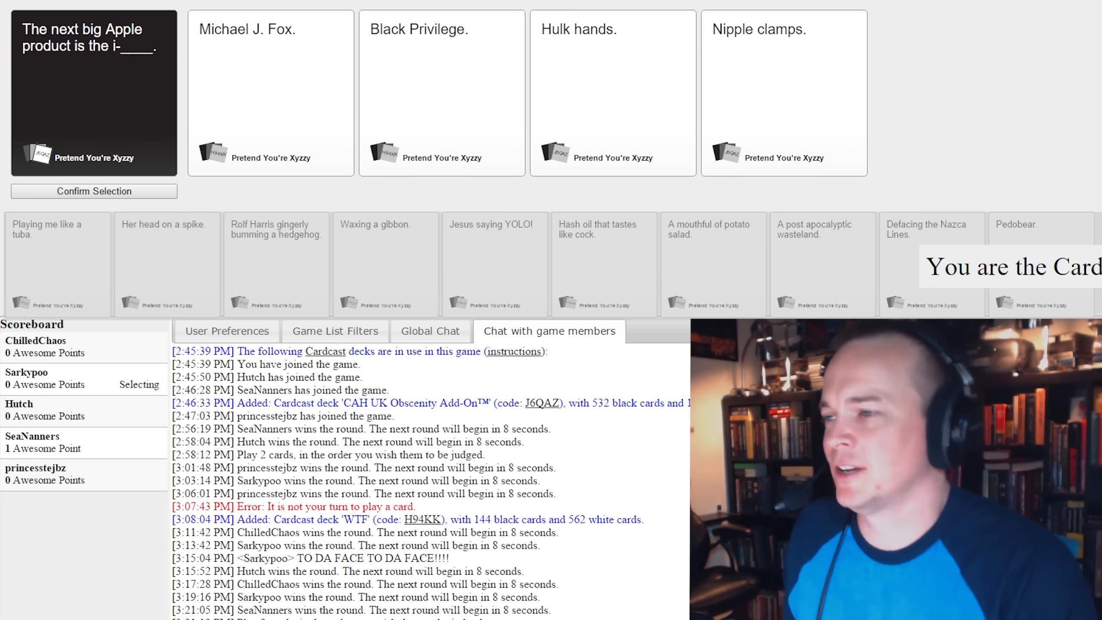
- Pick the winning white card for the Apple product prompt
click(612, 93)
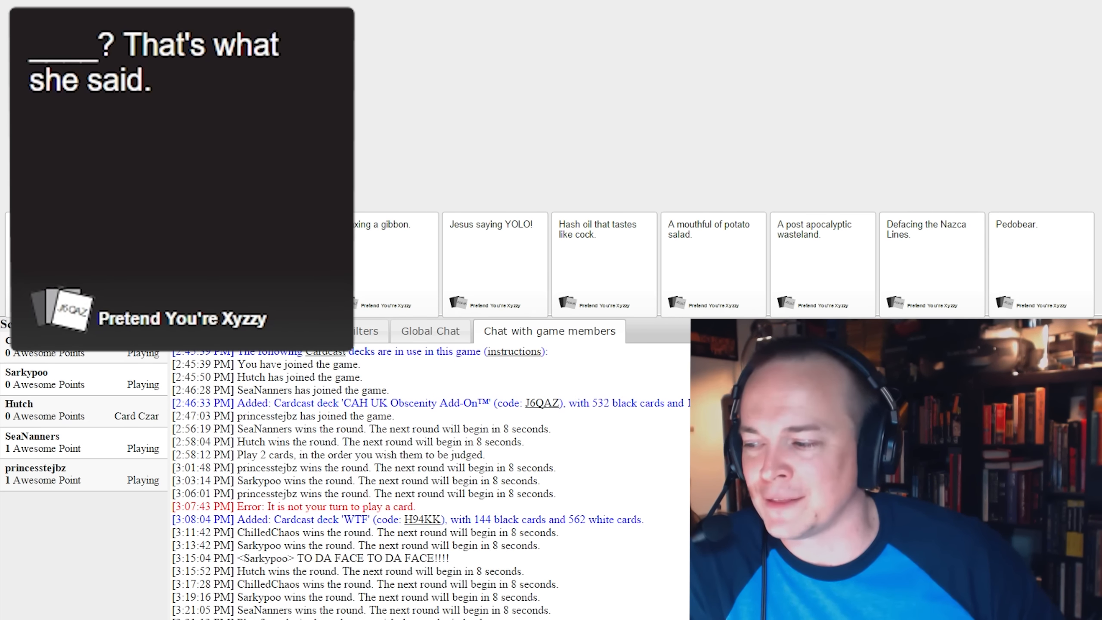
- Play 'Playing me like a tuba.' on the 'That's what she said' card, then select another card
click(269, 92)
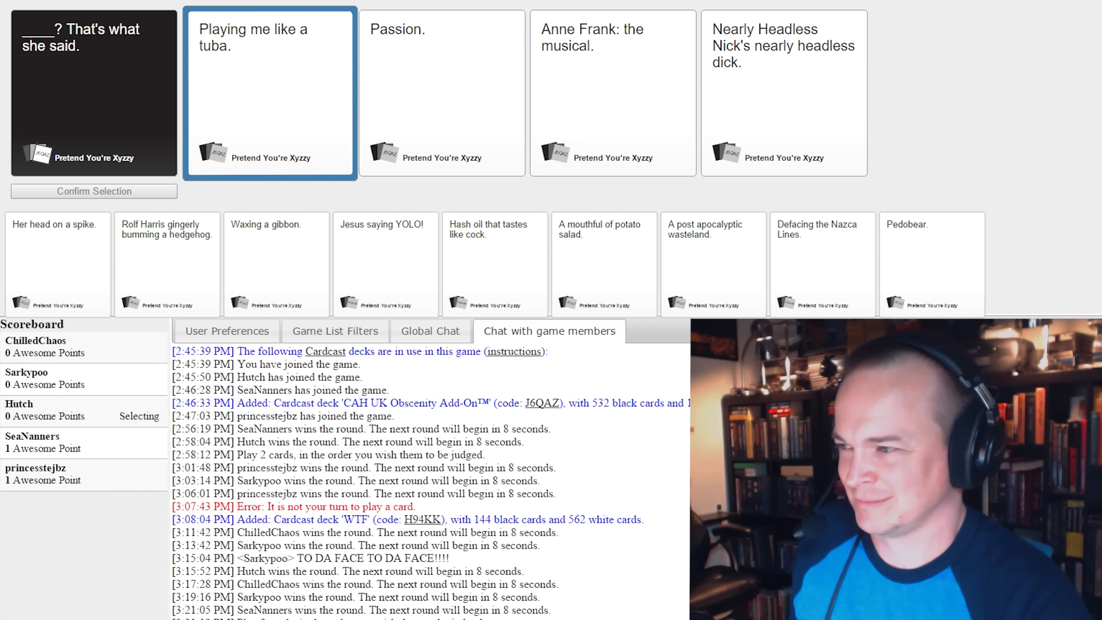
click(441, 91)
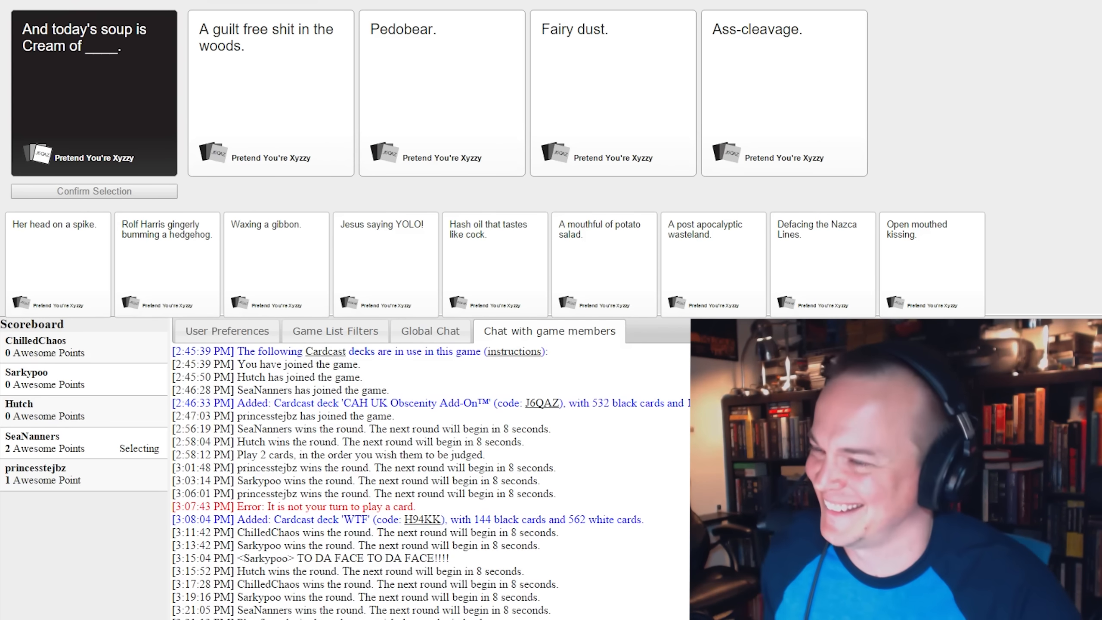
- Play the 'Pedobear.' card on the soup prompt
click(783, 93)
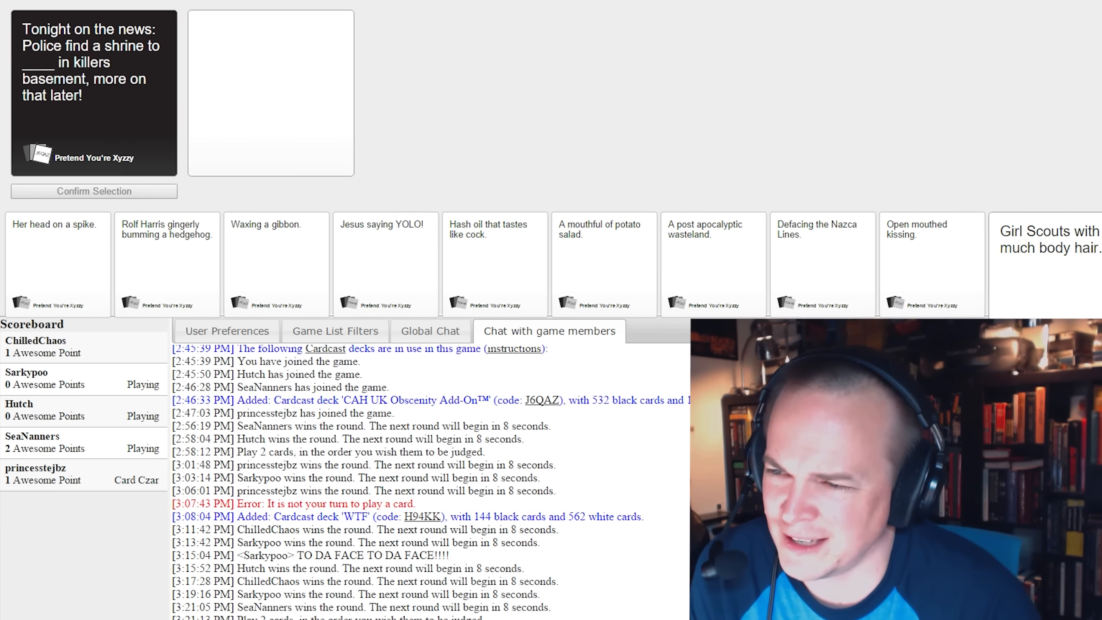
- Select 'Girl Scouts with much body hair.' and confirm it as the news-shrine answer
click(1048, 239)
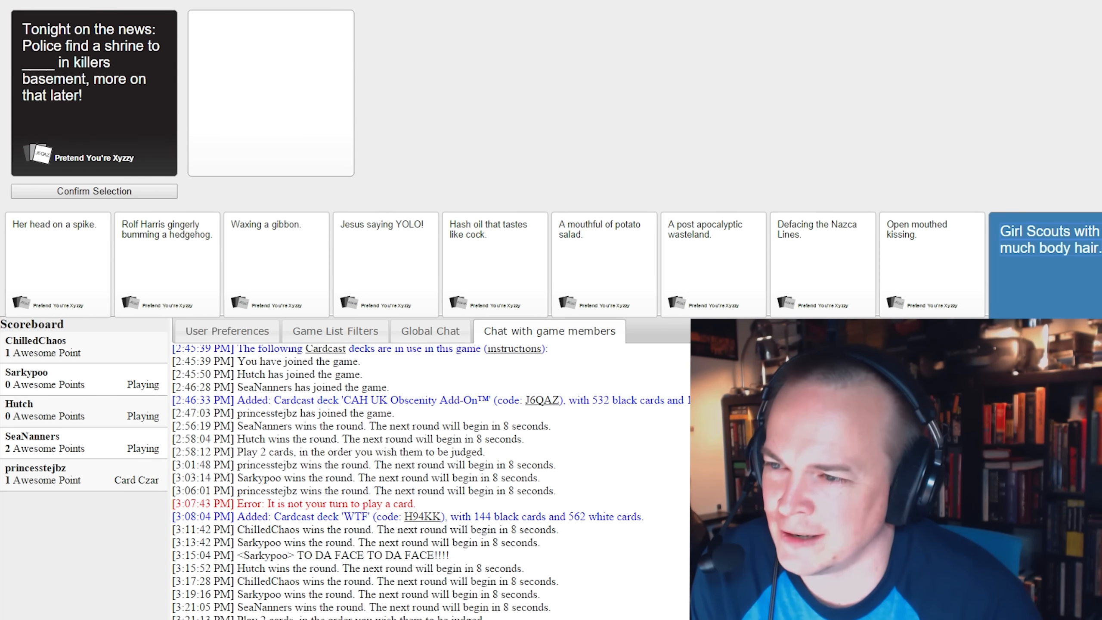
click(1048, 264)
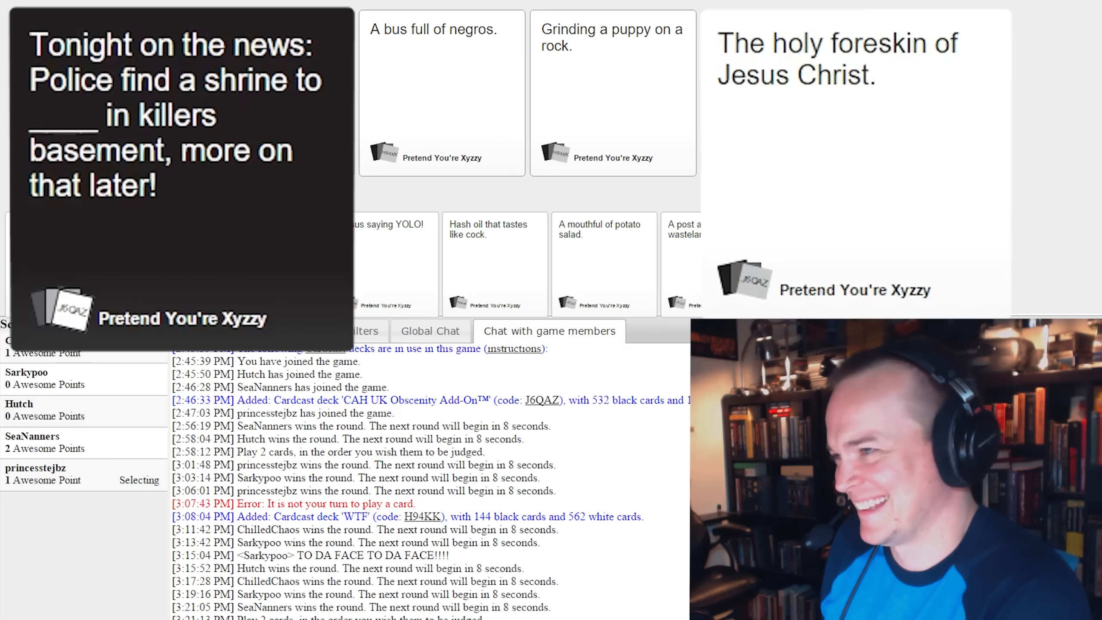
- Click a card while princesstejbz judges the news-shrine answers
click(784, 91)
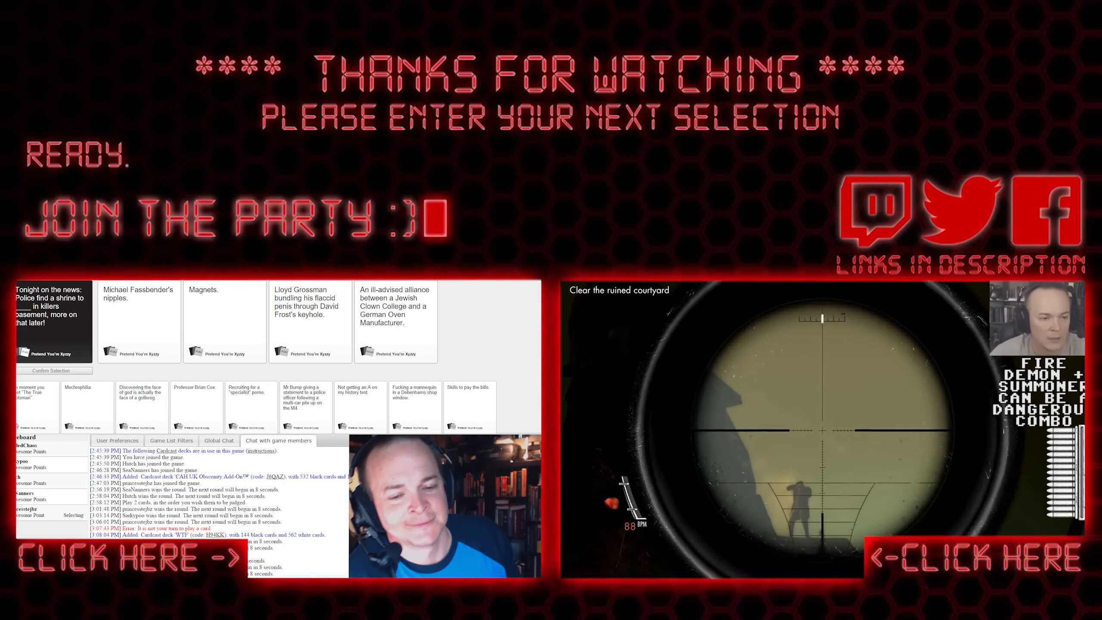
- Click on the 'Thanks for watching' end screen
click(139, 320)
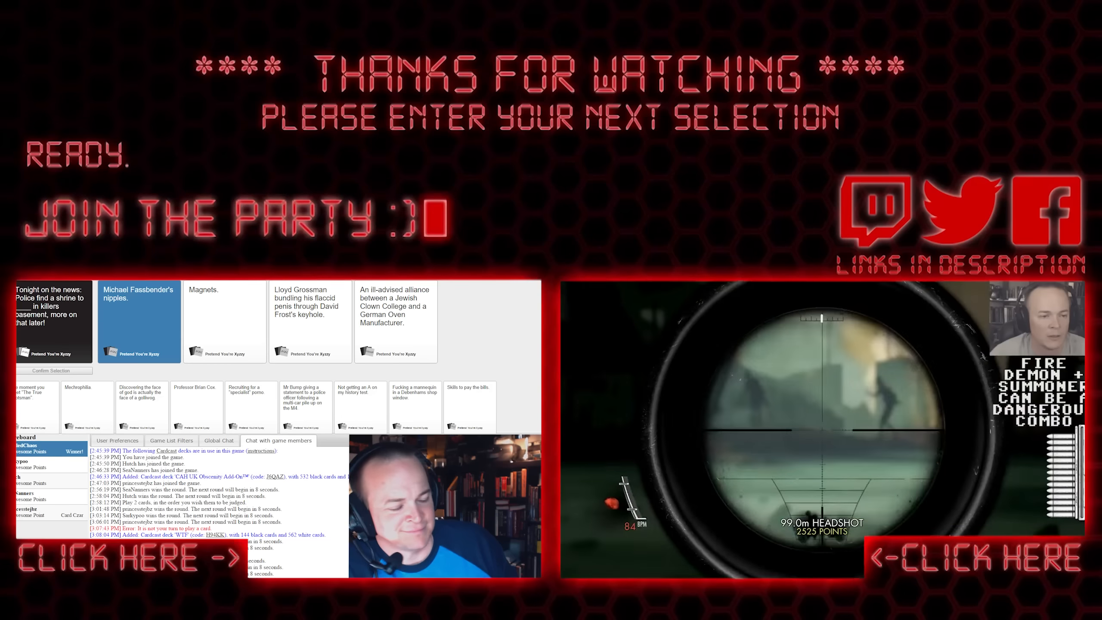